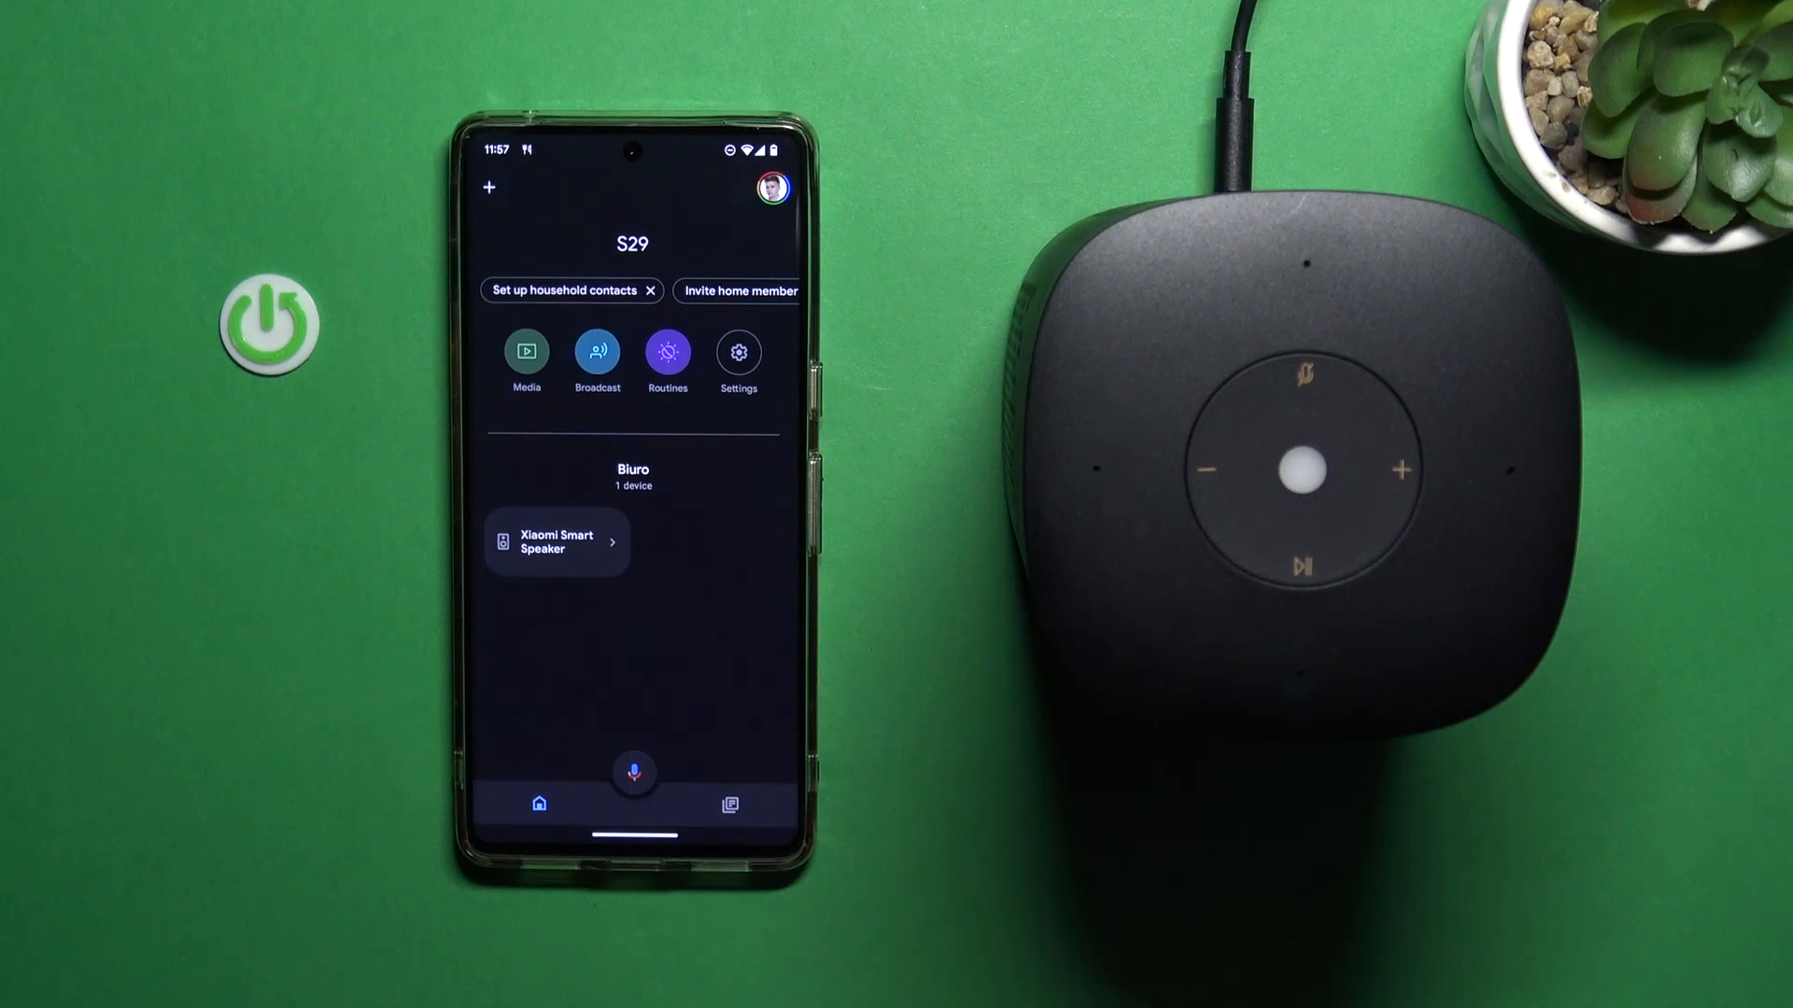
Step: Remove the Xiaomi Smart Speaker from the home via its settings and confirm
click(556, 544)
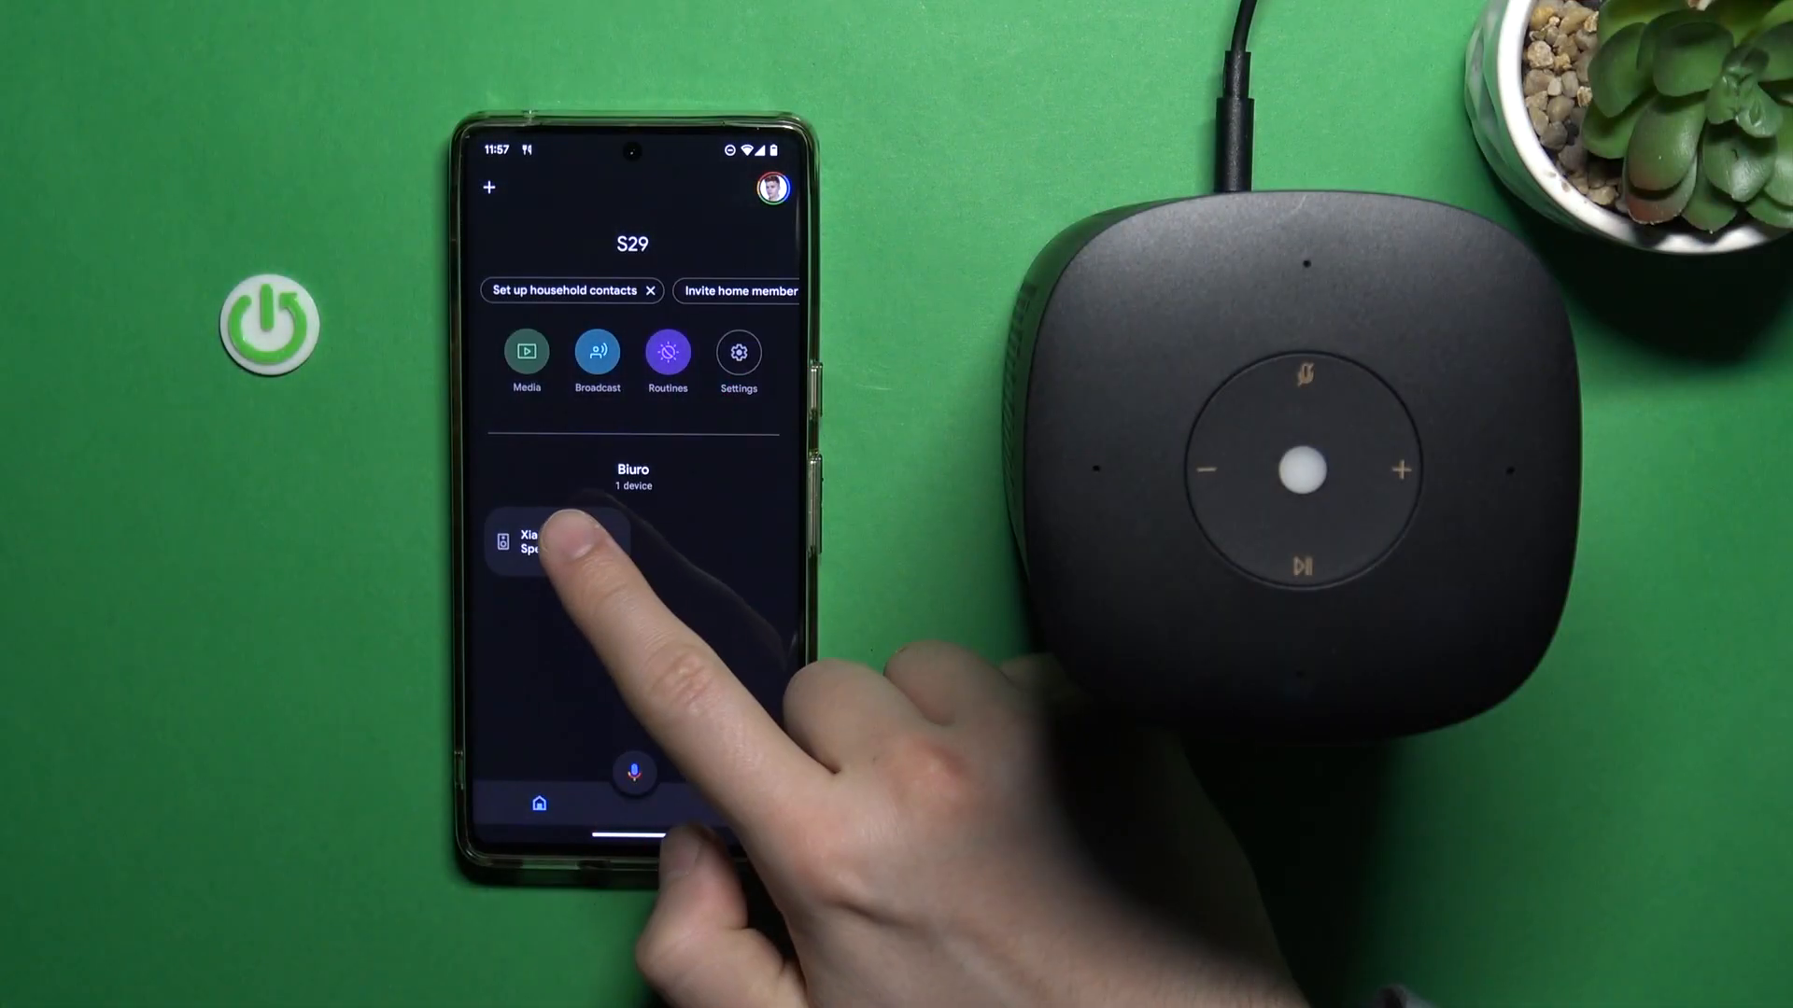
click(538, 543)
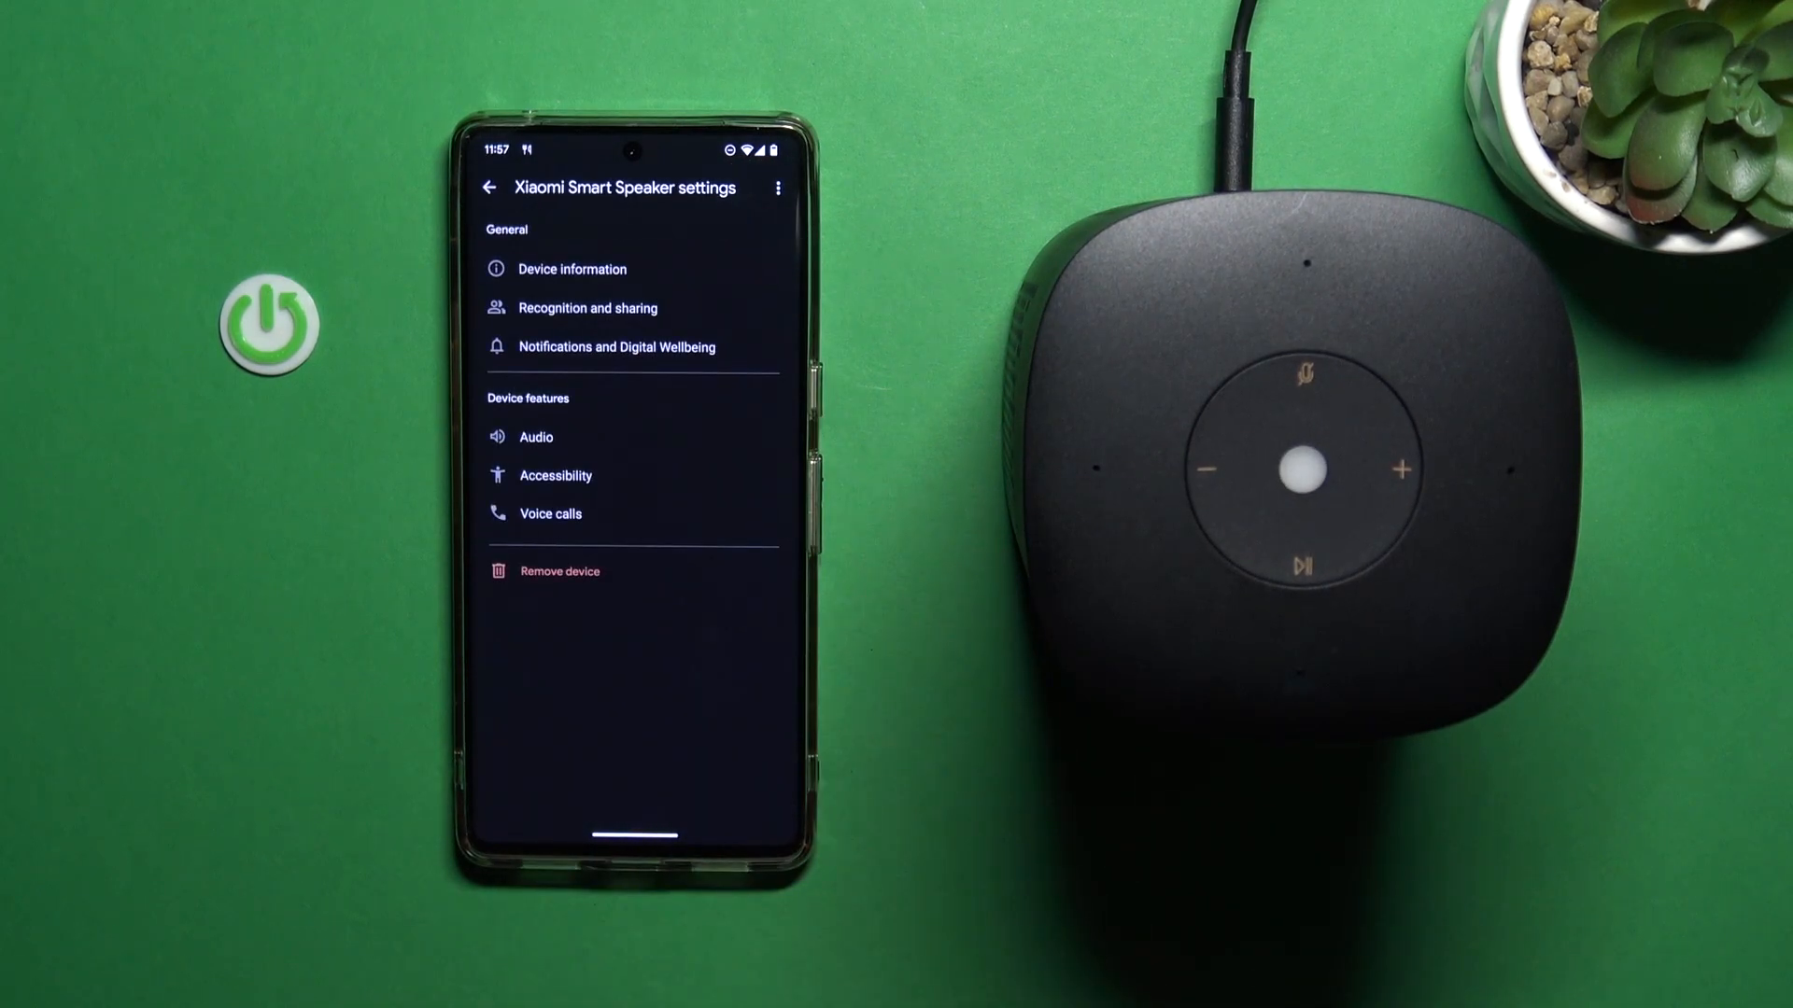
click(559, 571)
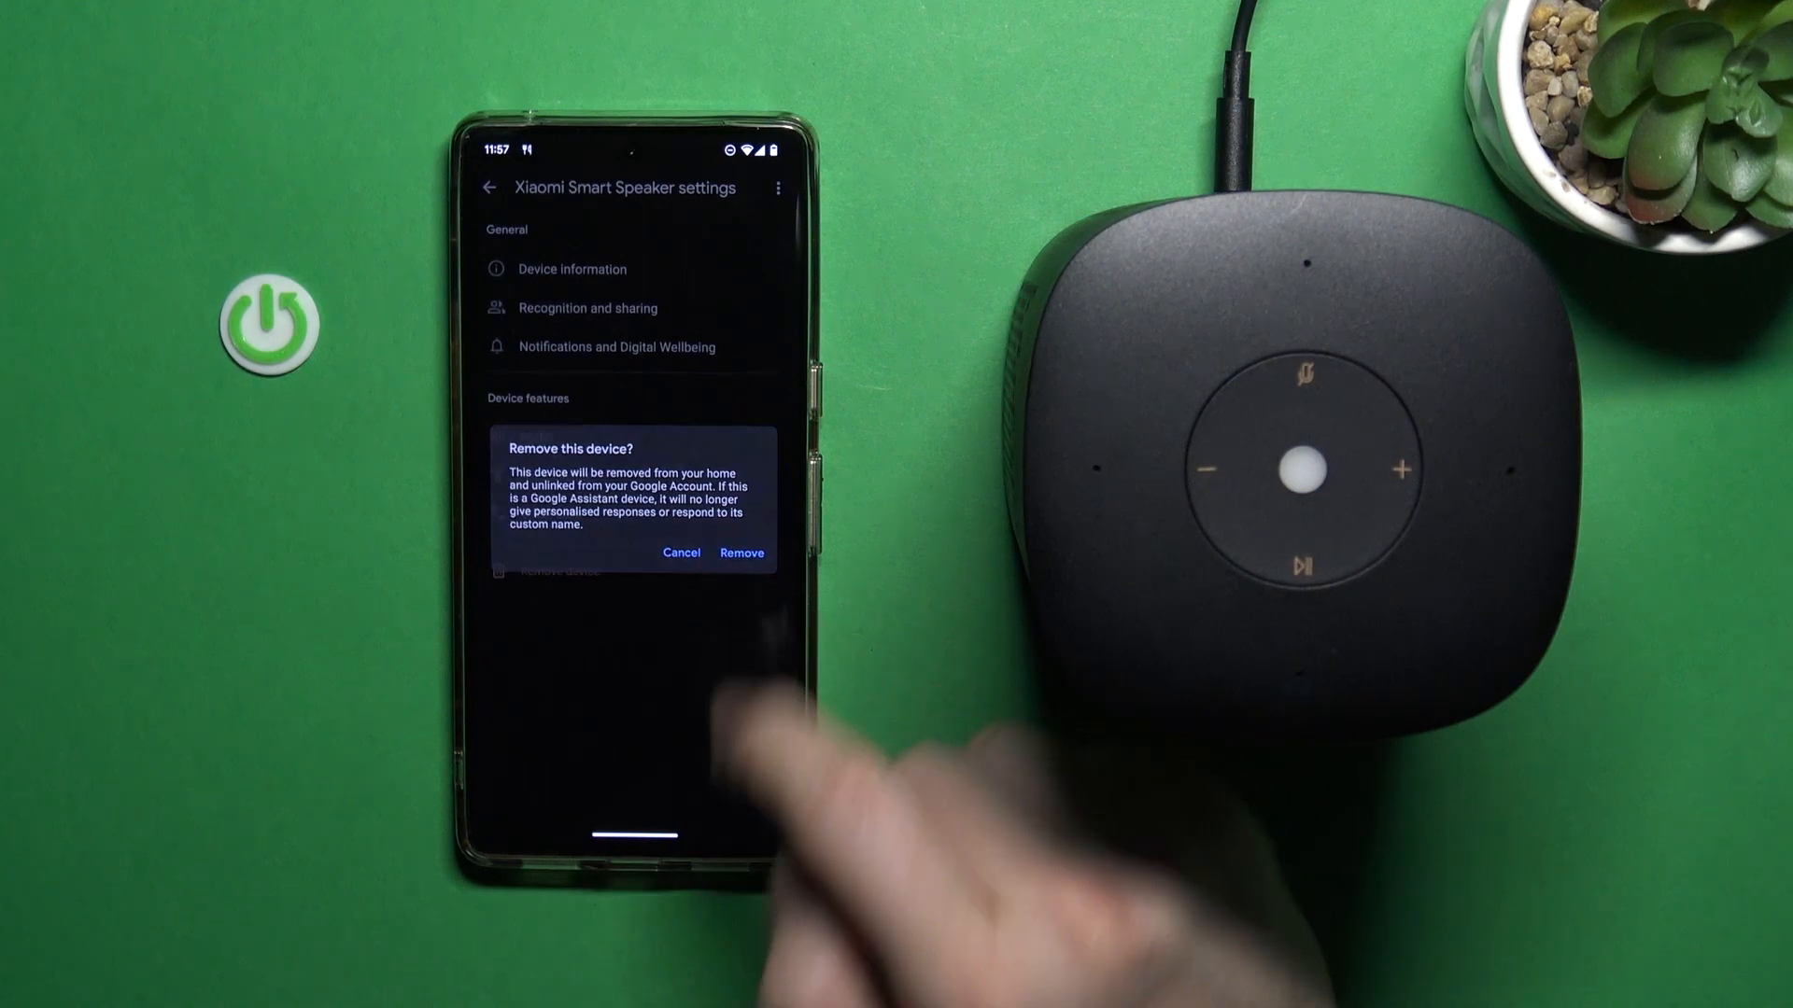
click(680, 554)
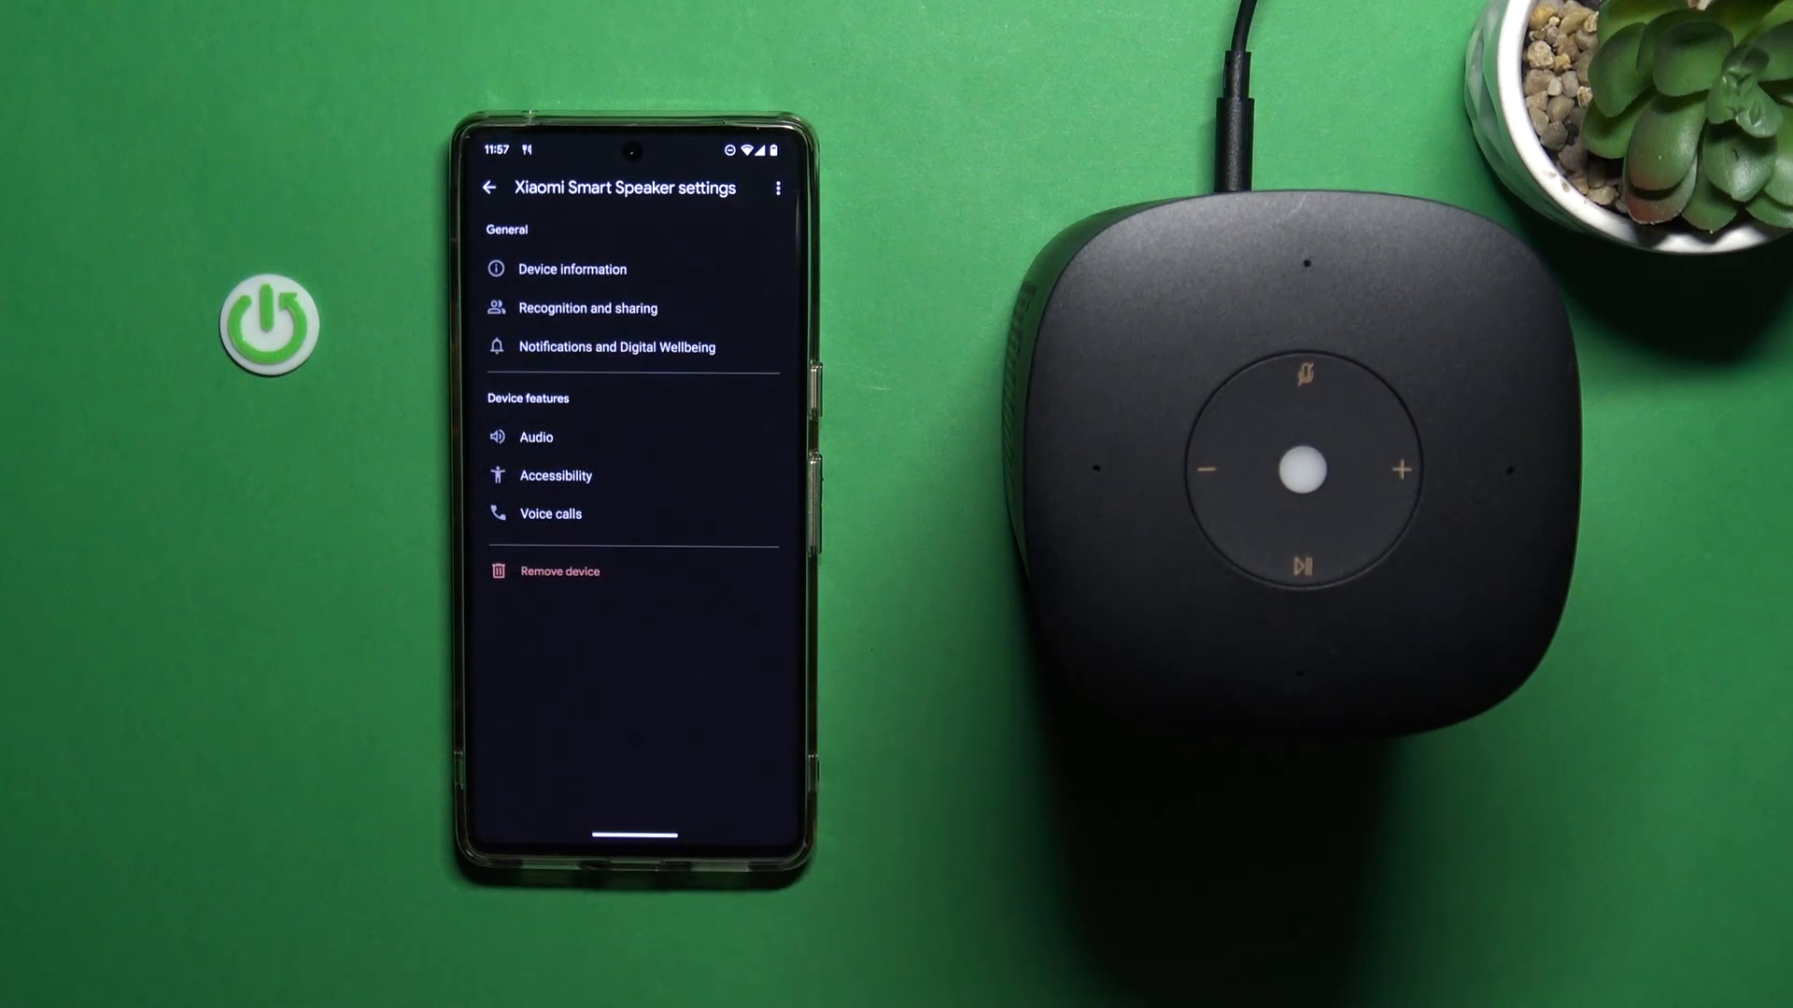
Step: Back on the home overview, begin setup of the Xiaomi Smart Speaker under Local devices
click(560, 571)
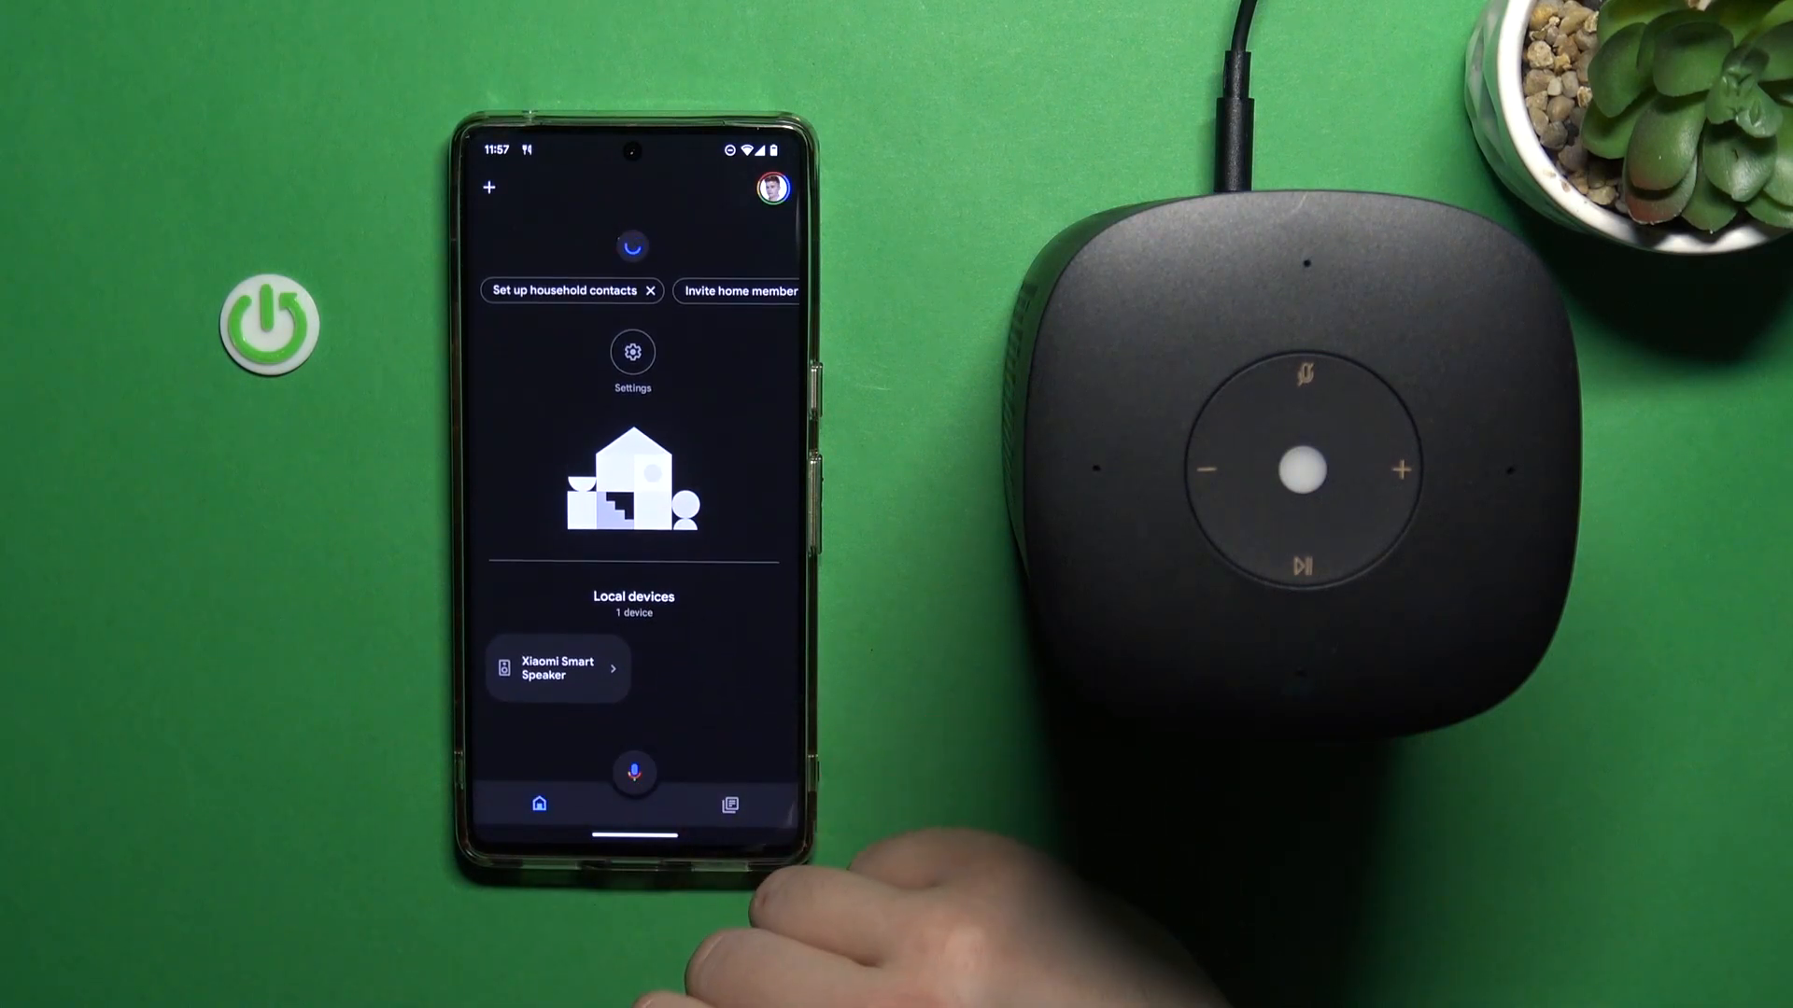
click(557, 667)
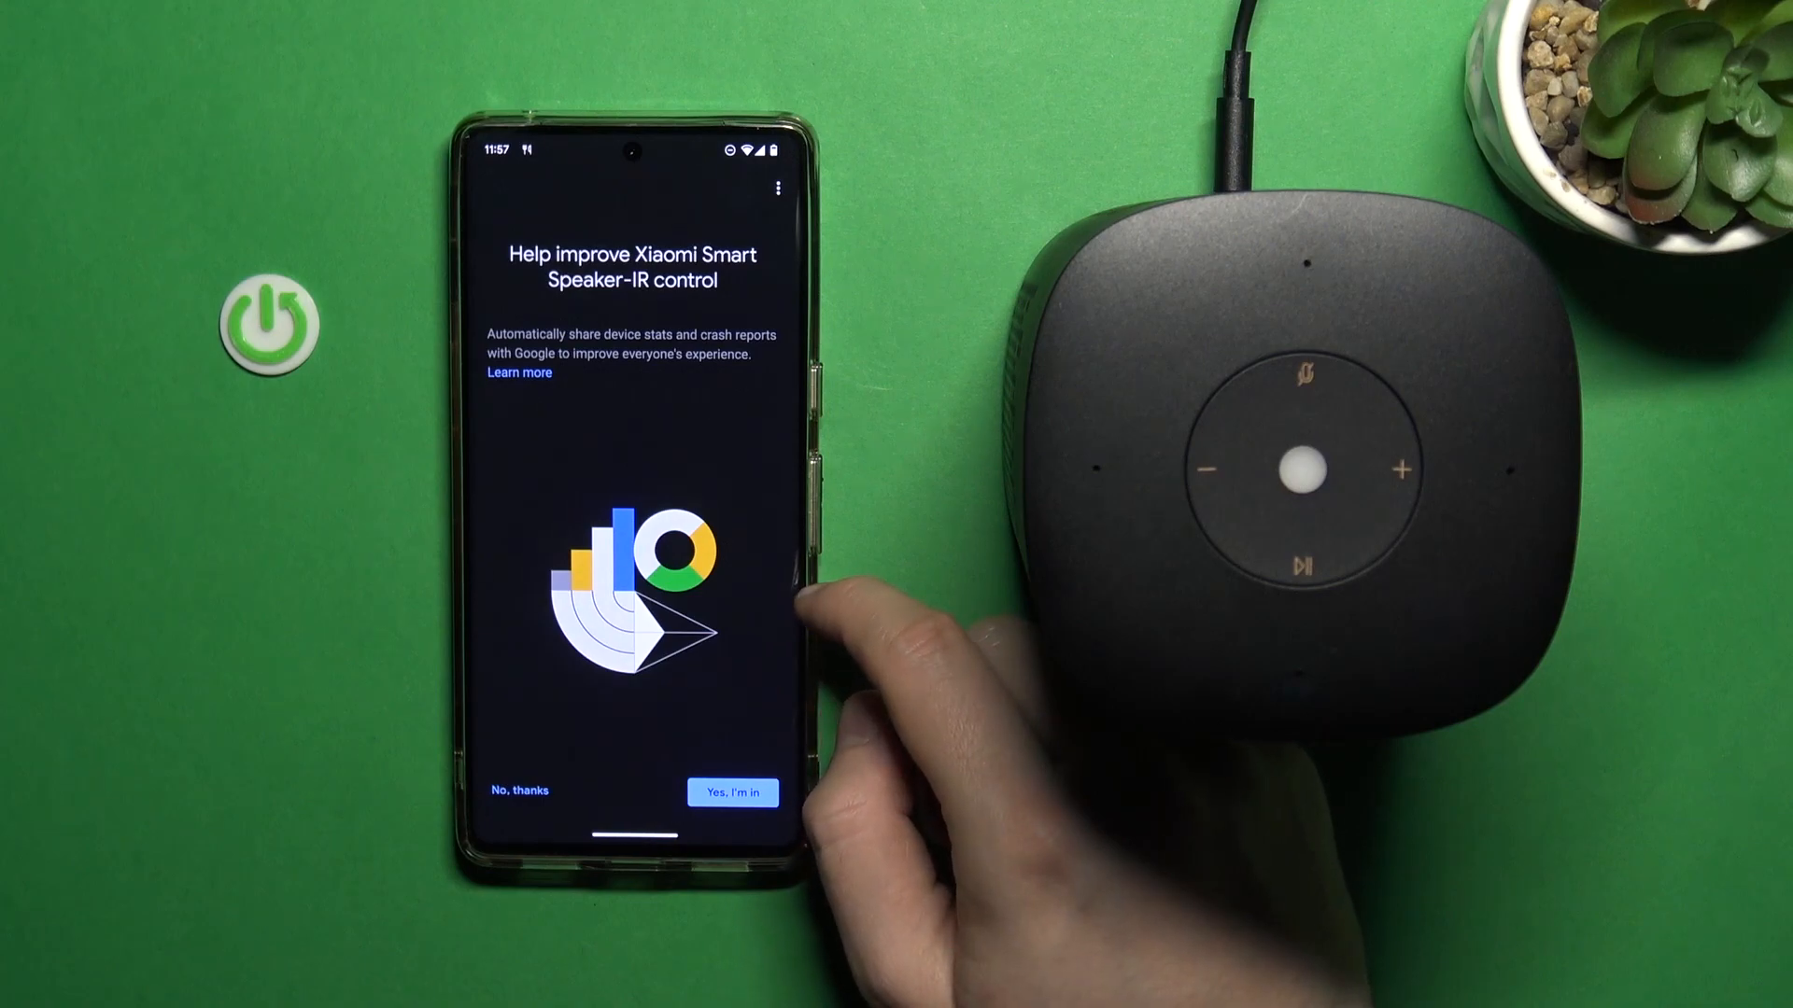
Step: Skip the stats-sharing prompt, then leave setup at the room-choice step
click(732, 790)
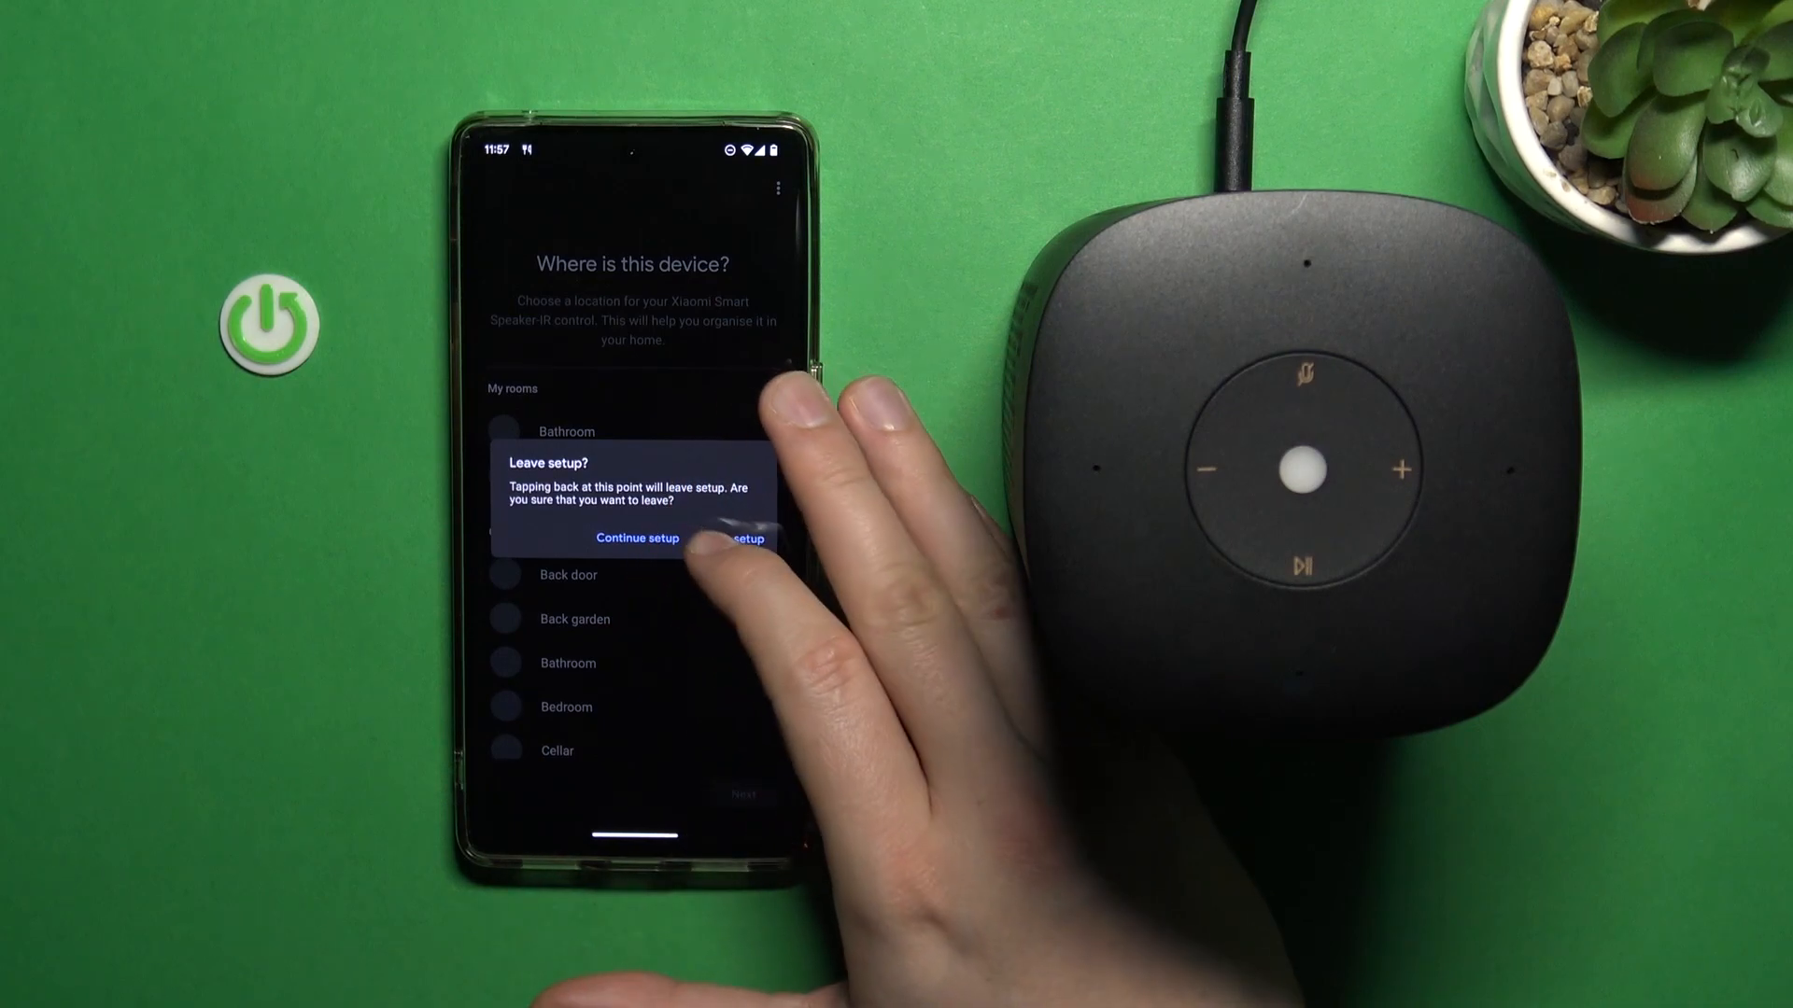
click(740, 538)
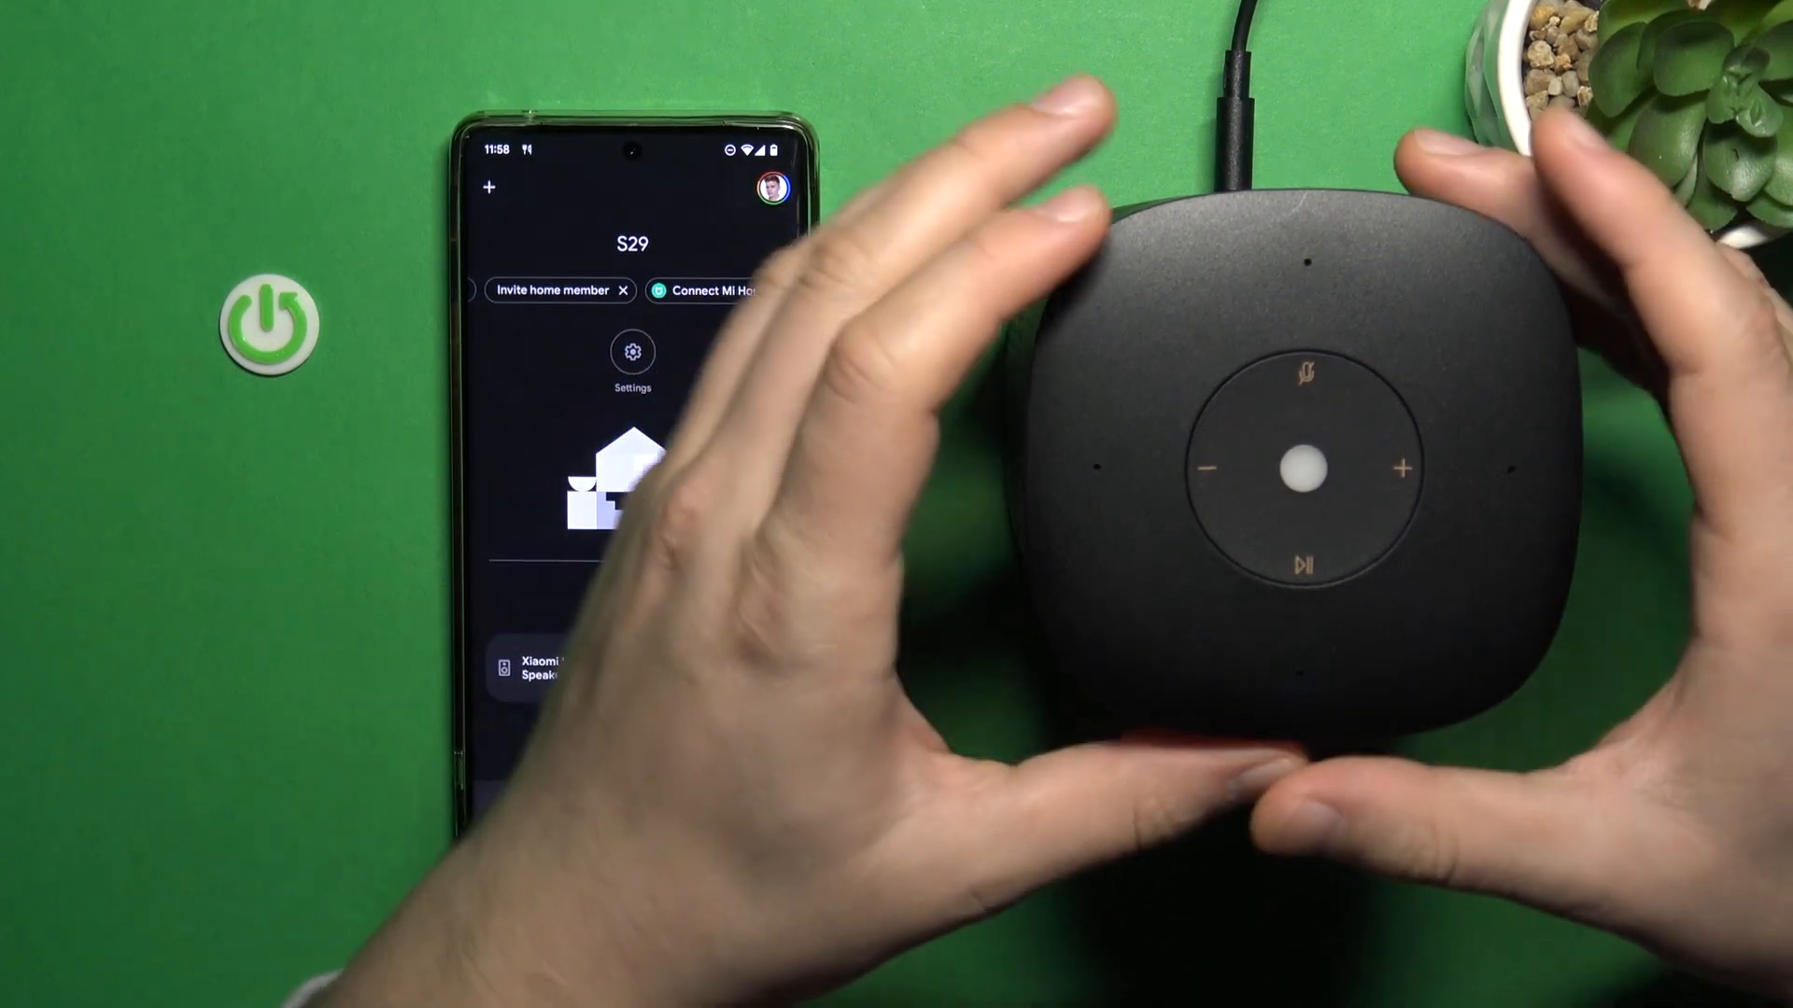